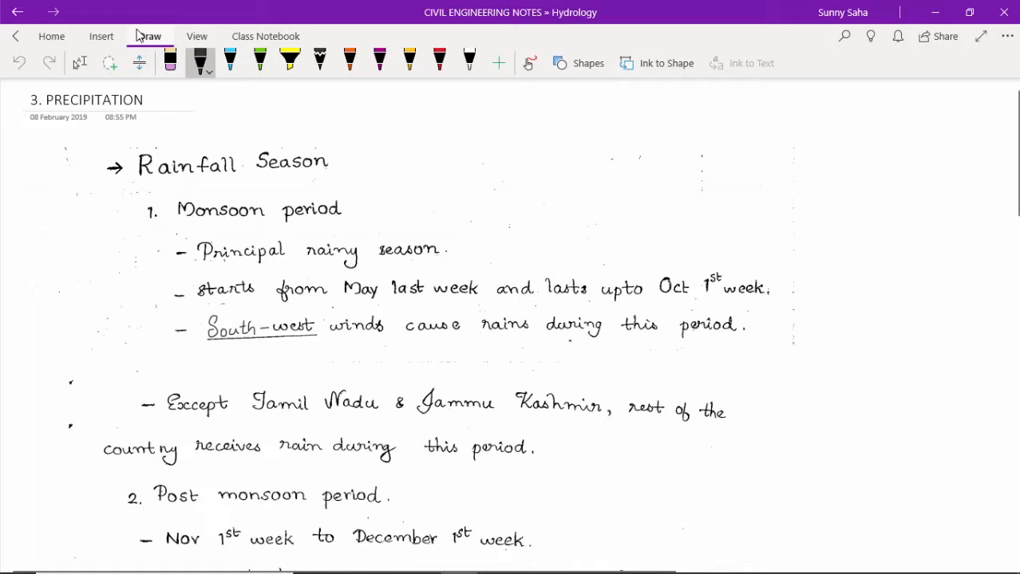
Draw an orange arrow pointing at the '1. Monsoon period' heading.
{"action": "left_click_drag", "start_coordinate": [48, 465], "coordinate": [108, 536]}
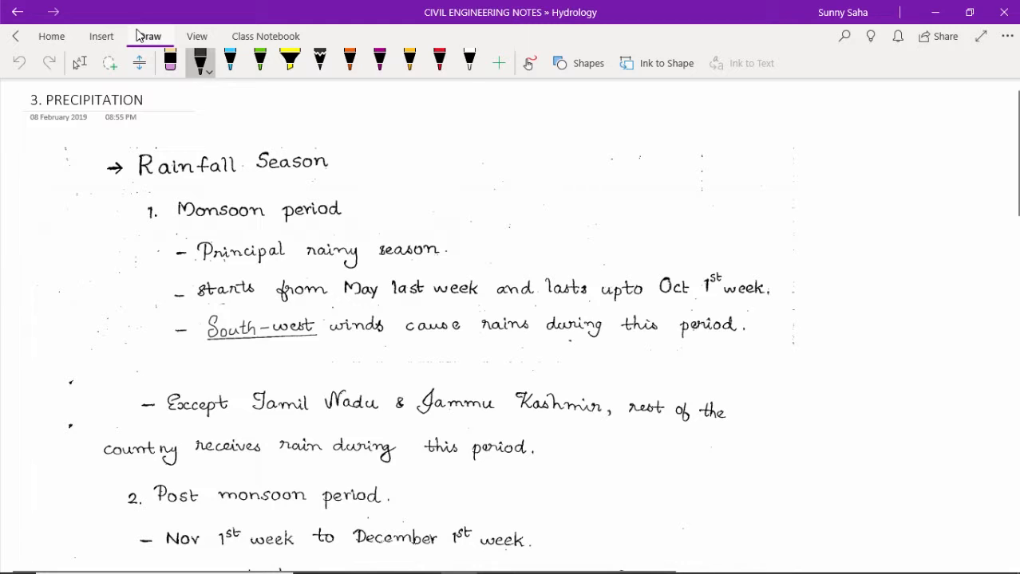
{"action": "left_click", "coordinate": [350, 61]}
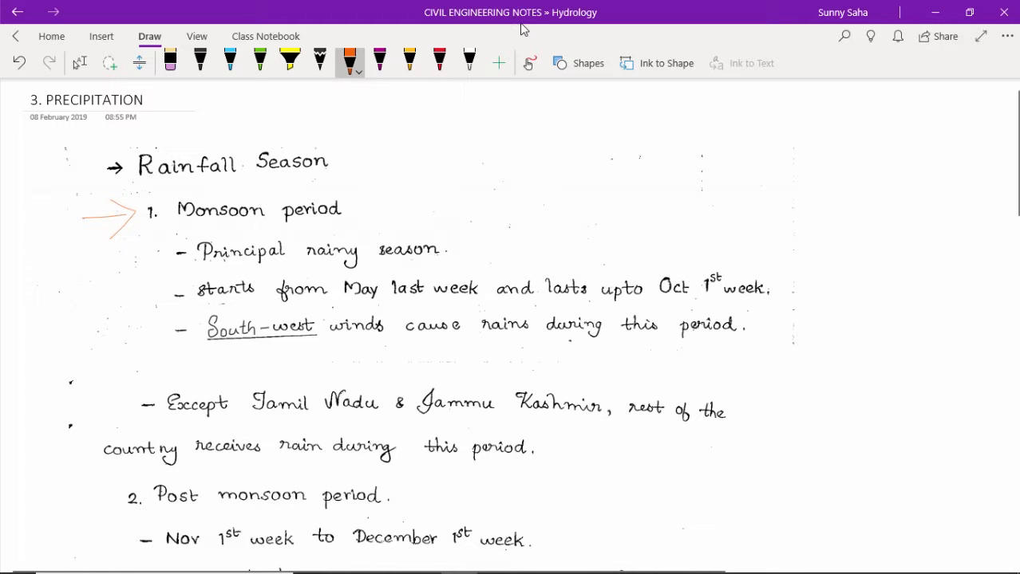
Scroll down past the Winter Rains section to the hand-drawn India wind map.
{"action": "scroll", "scroll_direction": "down", "scroll_amount": 3}
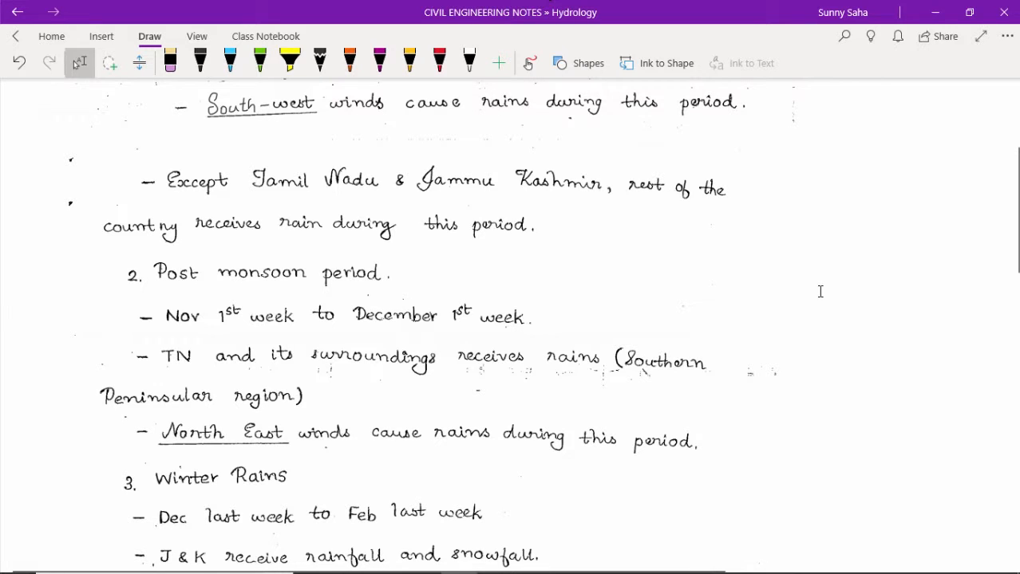
{"action": "mouse_move", "coordinate": [811, 287]}
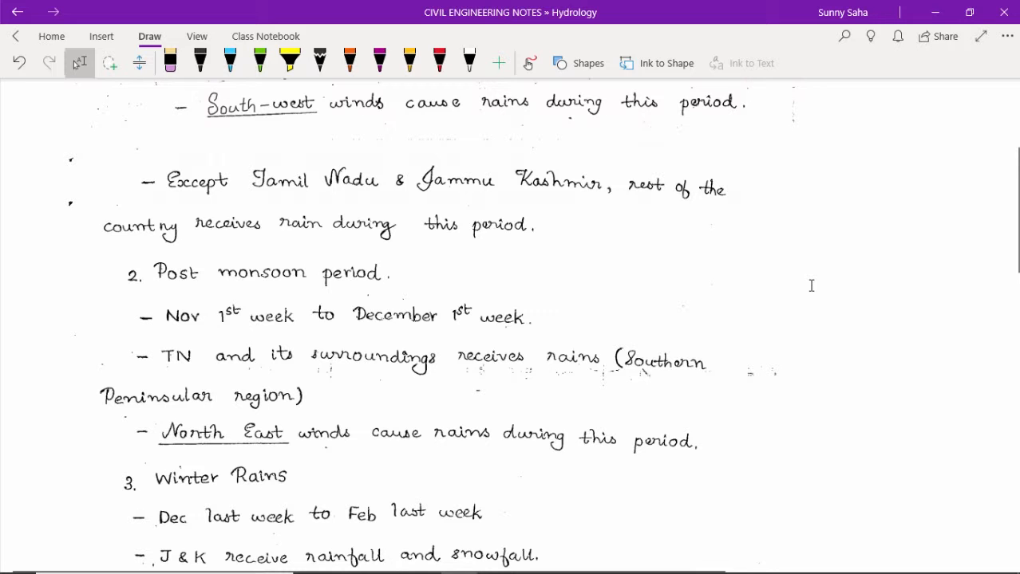
{"action": "scroll", "scroll_direction": "down", "scroll_amount": 3}
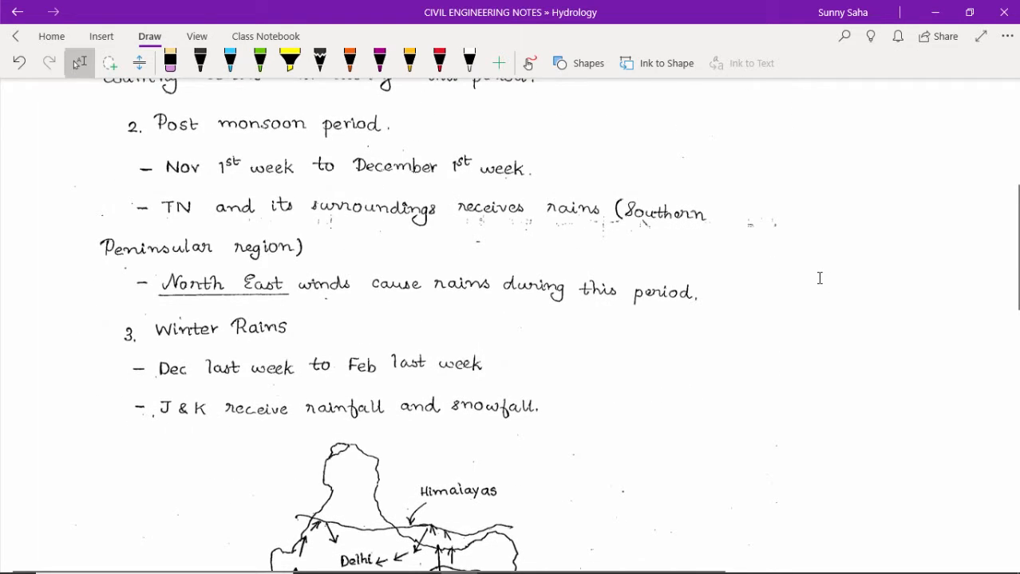
{"action": "scroll", "scroll_direction": "down", "scroll_amount": 3}
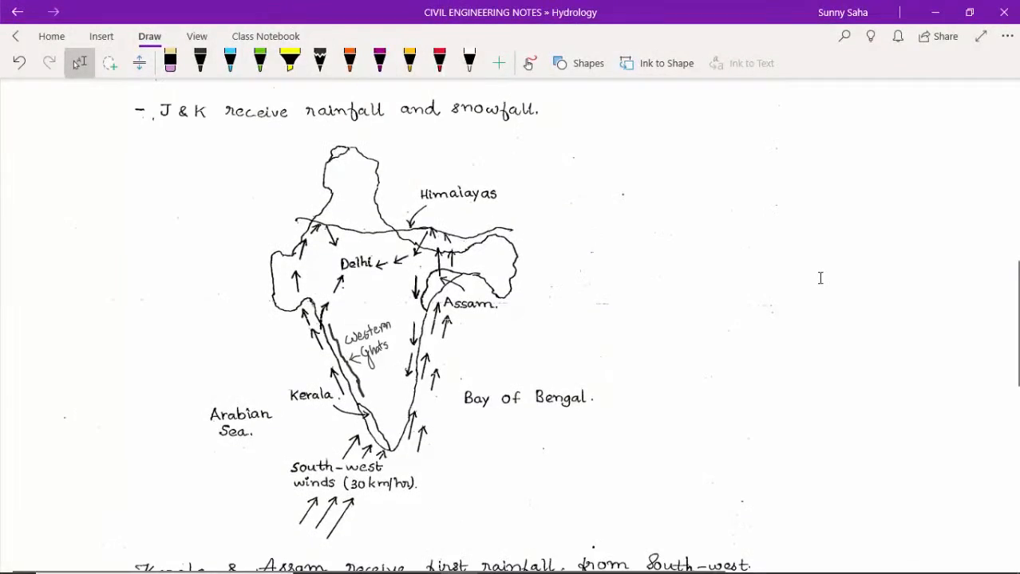
Draw orange wind arrows on the India map and dot Assam.
{"action": "left_click", "coordinate": [349, 61]}
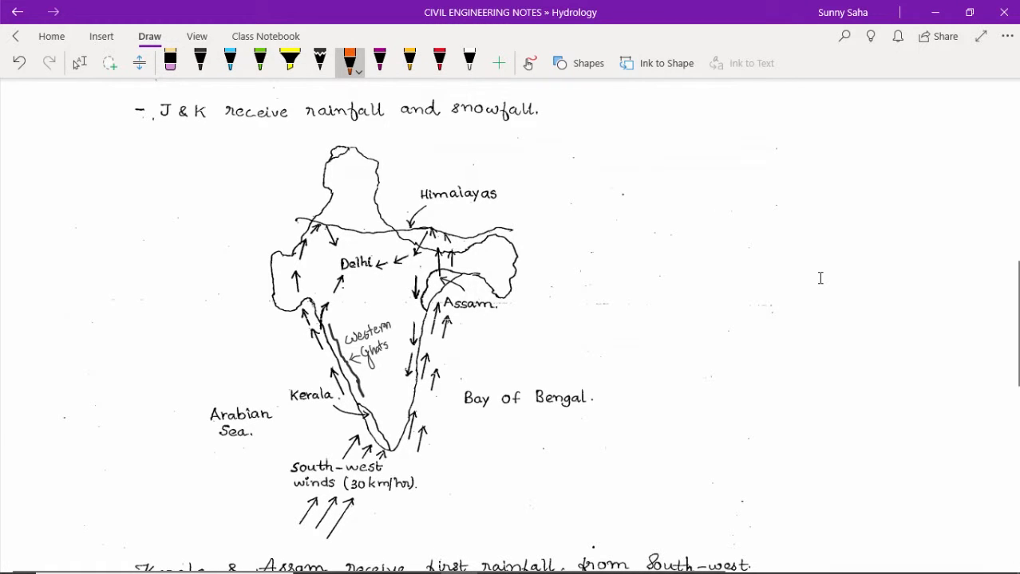
{"action": "left_click_drag", "start_coordinate": [227, 507], "coordinate": [284, 469]}
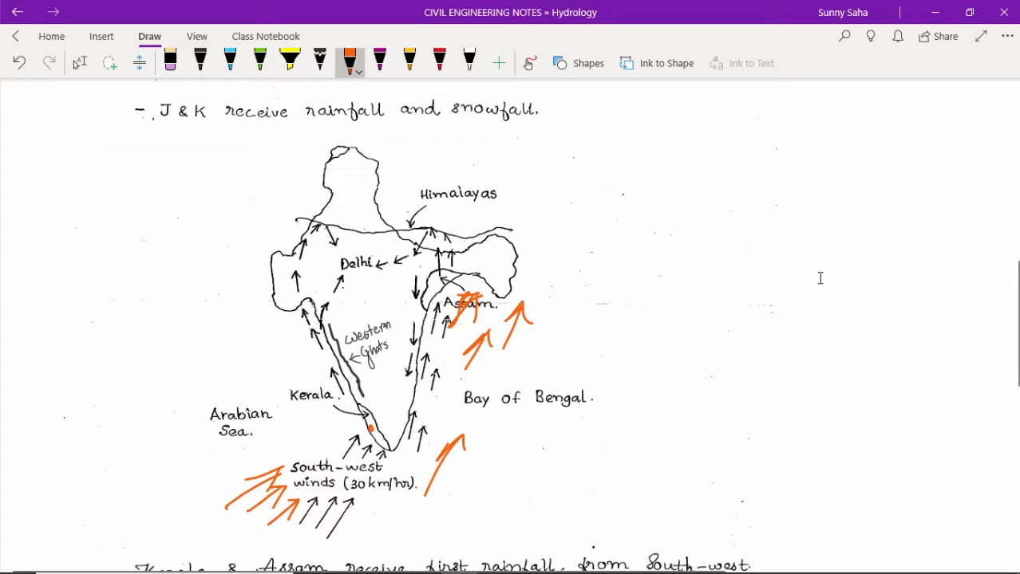
{"action": "left_click", "coordinate": [489, 271]}
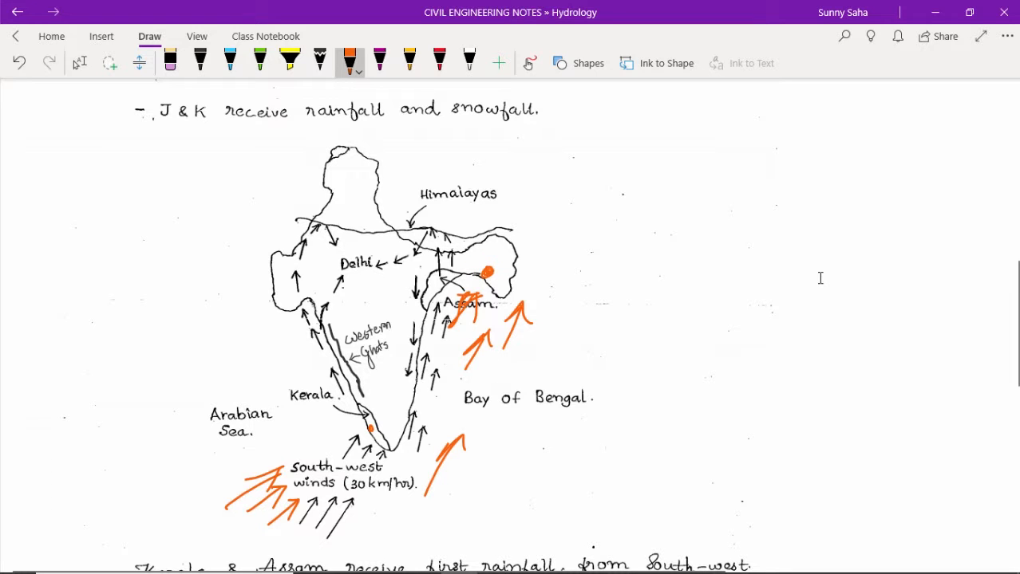
{"action": "scroll", "scroll_direction": "down", "scroll_amount": 3}
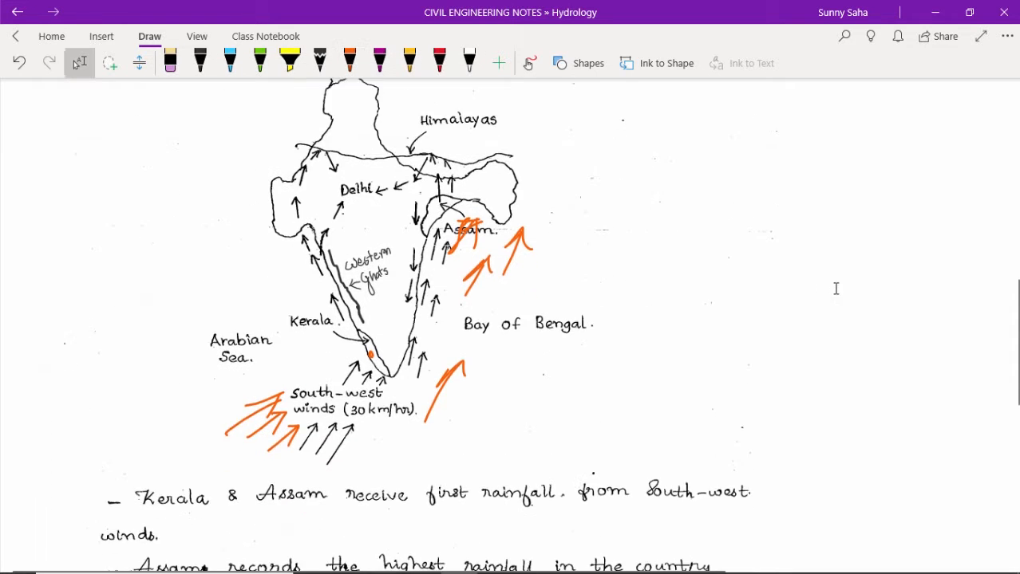
{"action": "scroll", "scroll_direction": "down", "scroll_amount": 3}
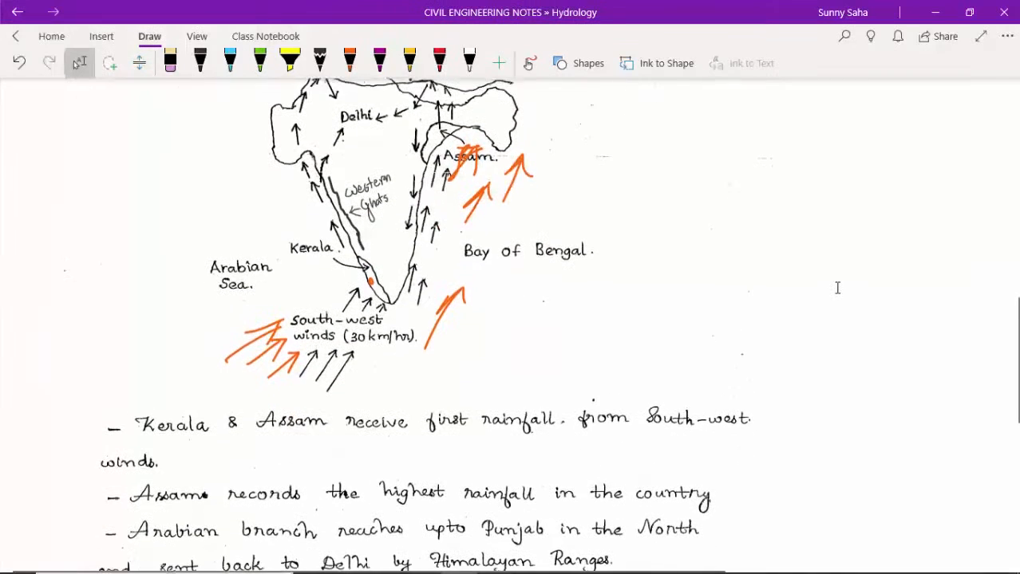
Underline 'receive first rainfall', 'South-west winds' and 'rainfall' in orange.
{"action": "left_click", "coordinate": [350, 59]}
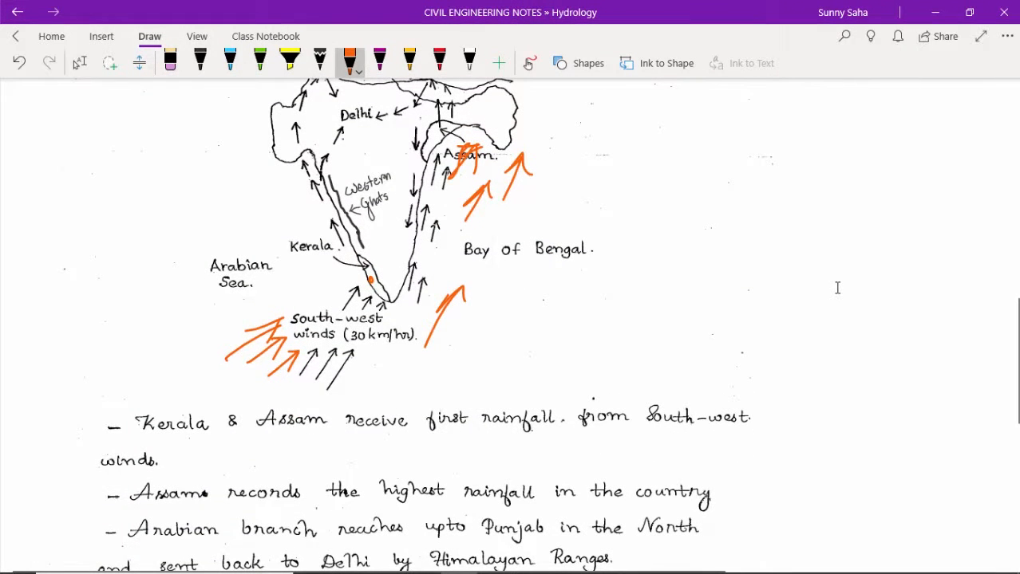
{"action": "left_click_drag", "start_coordinate": [340, 444], "coordinate": [518, 440]}
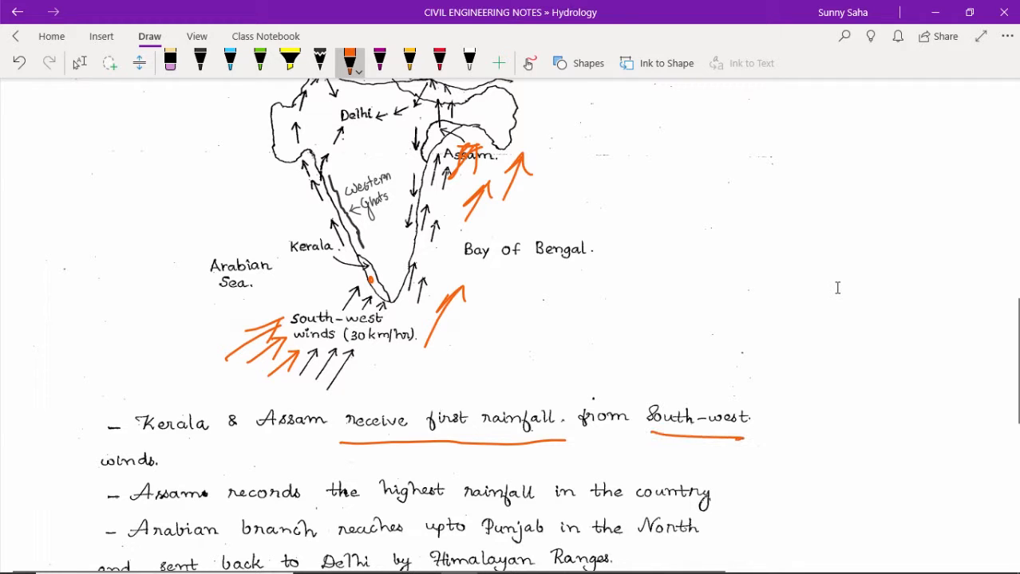
{"action": "left_click_drag", "start_coordinate": [109, 479], "coordinate": [173, 479]}
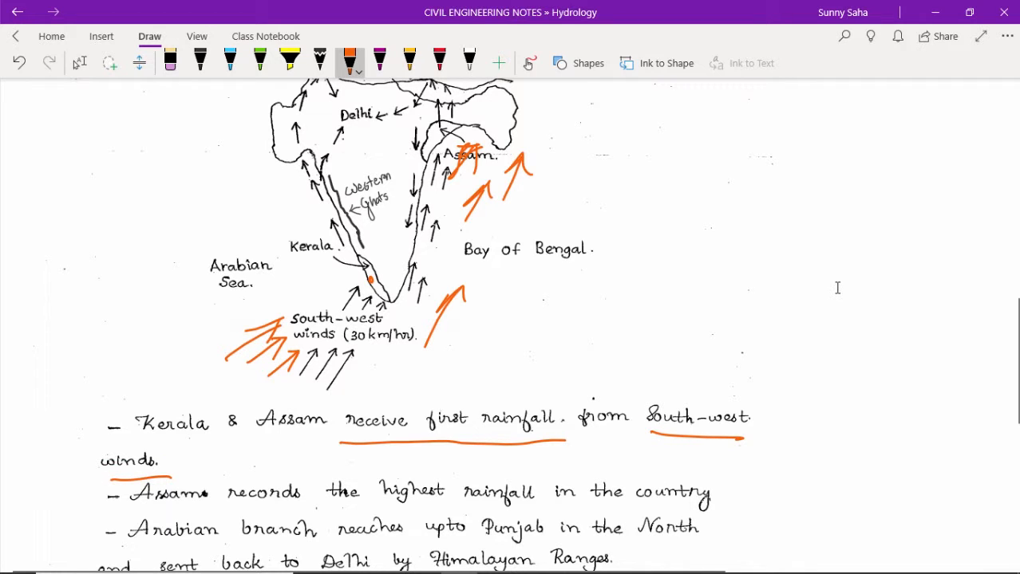
{"action": "left_click_drag", "start_coordinate": [464, 506], "coordinate": [543, 506]}
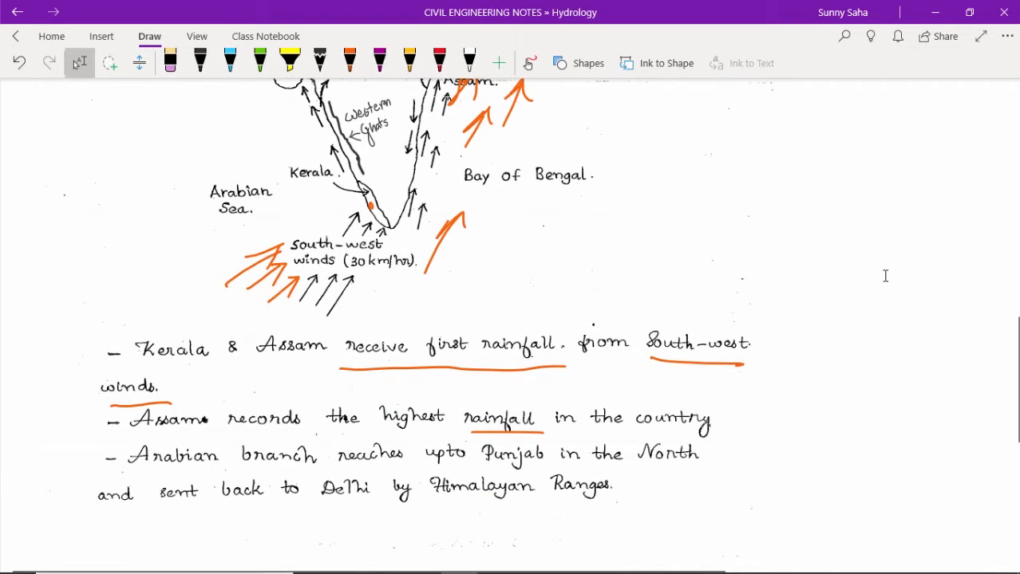
Draw an orange arrow beside the 'Post monsoon period' heading.
{"action": "left_click", "coordinate": [350, 60]}
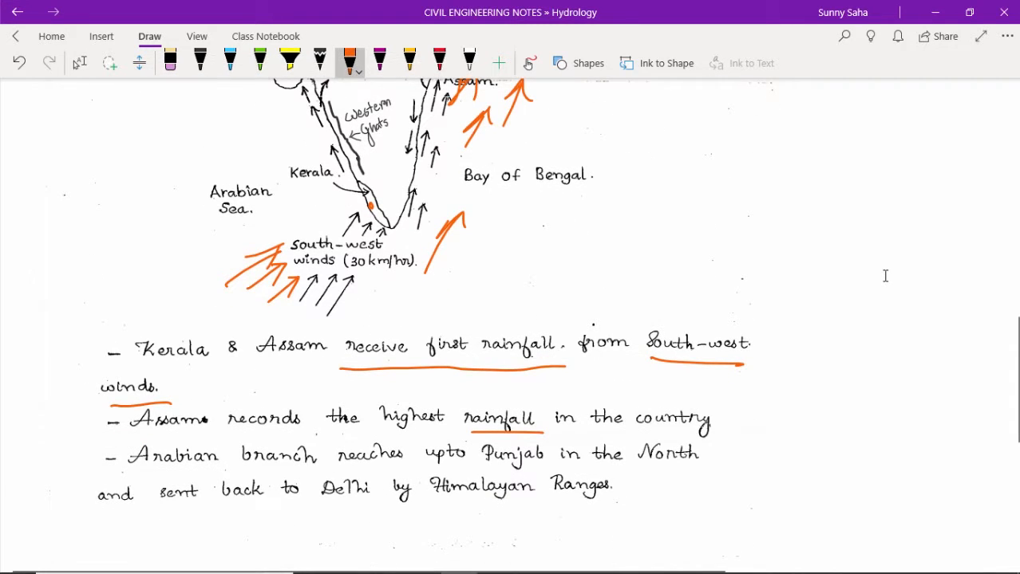
{"action": "scroll", "scroll_direction": "up", "scroll_amount": 3}
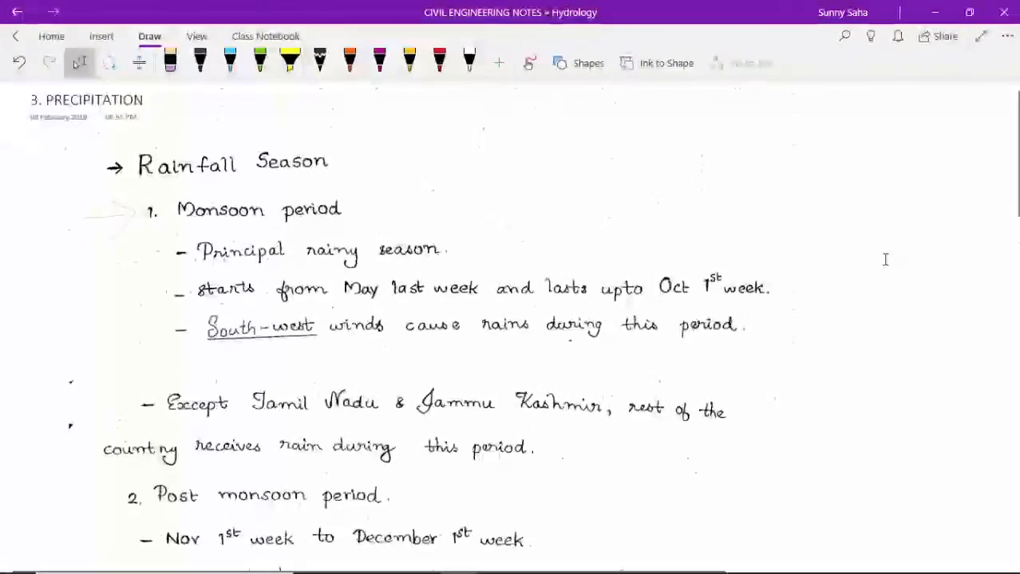
{"action": "scroll", "scroll_direction": "down", "scroll_amount": 3}
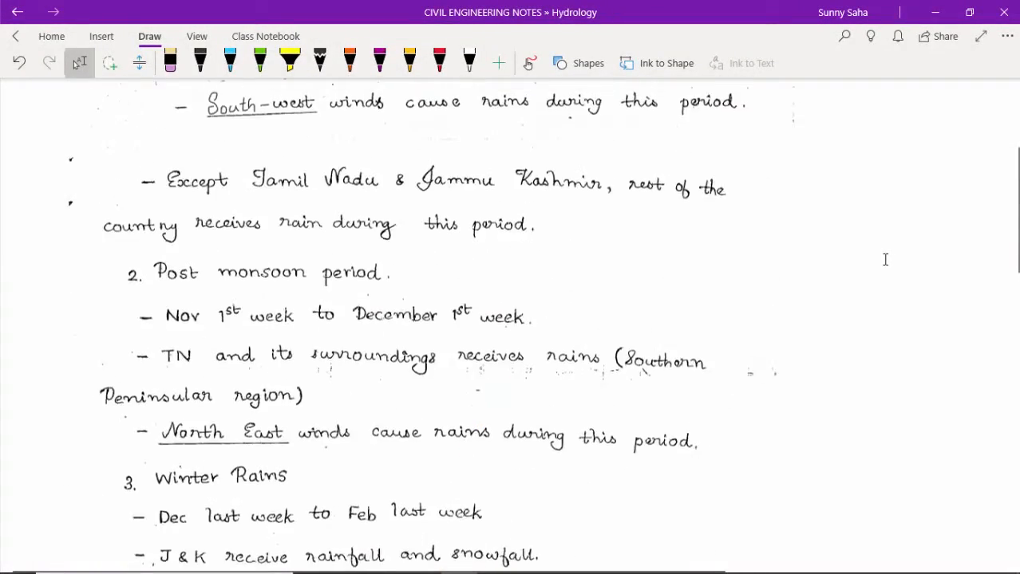
{"action": "scroll", "scroll_direction": "down", "scroll_amount": 3}
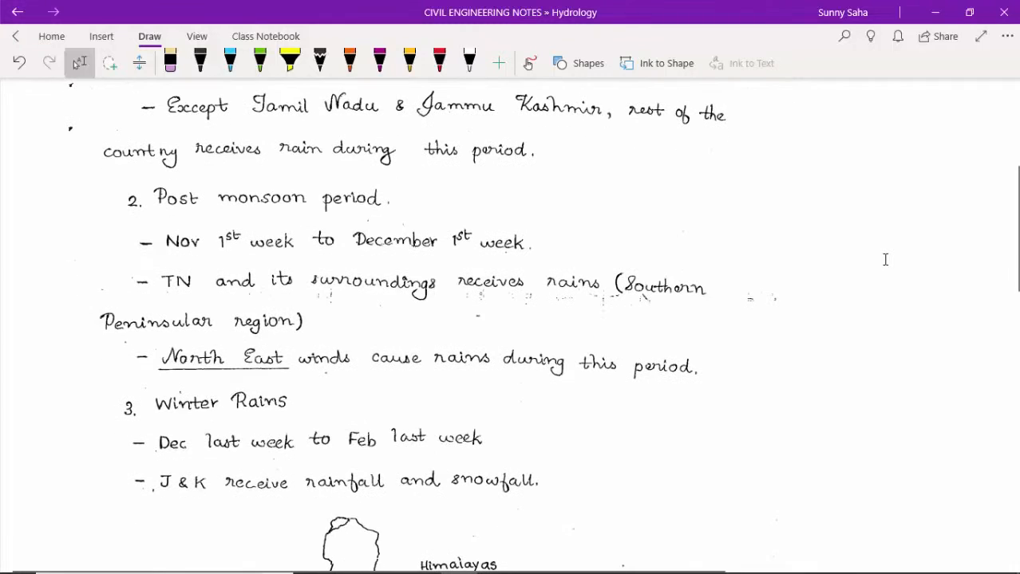
{"action": "left_click_drag", "start_coordinate": [48, 214], "coordinate": [115, 206]}
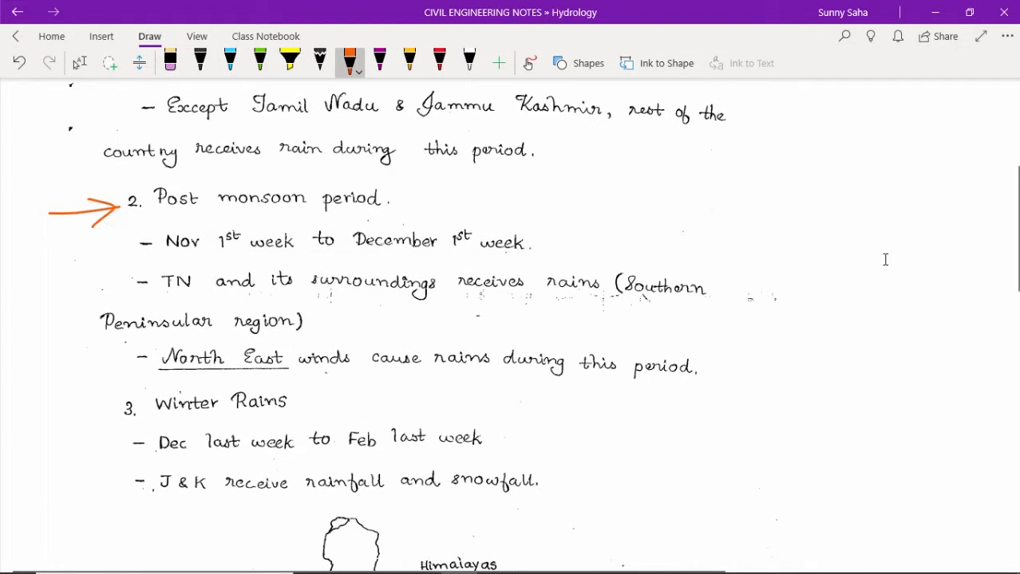
Underline the post-monsoon dates in green and circle TN.
{"action": "left_click", "coordinate": [258, 61]}
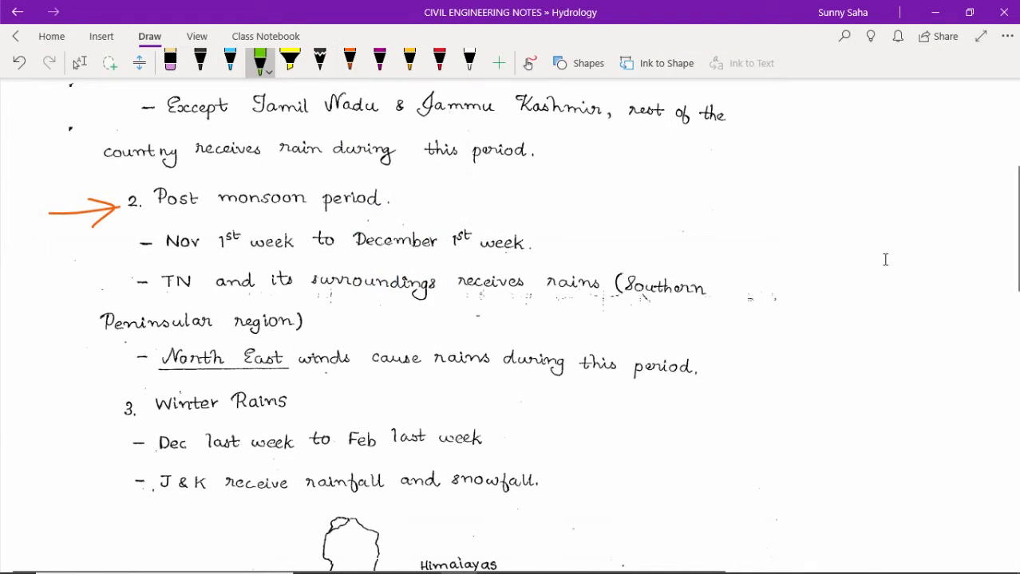
{"action": "left_click_drag", "start_coordinate": [147, 215], "coordinate": [391, 217]}
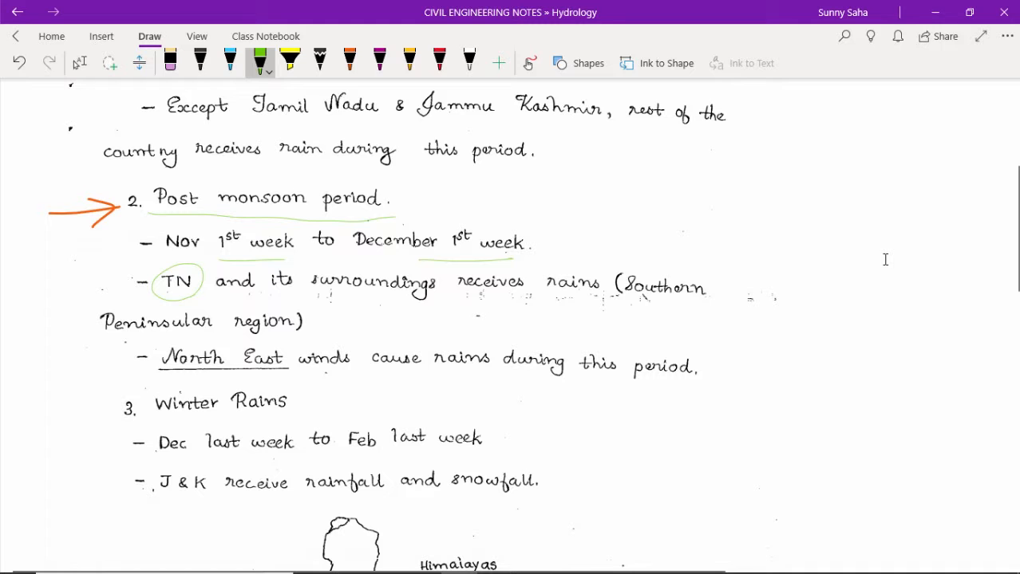
{"action": "left_click", "coordinate": [78, 64]}
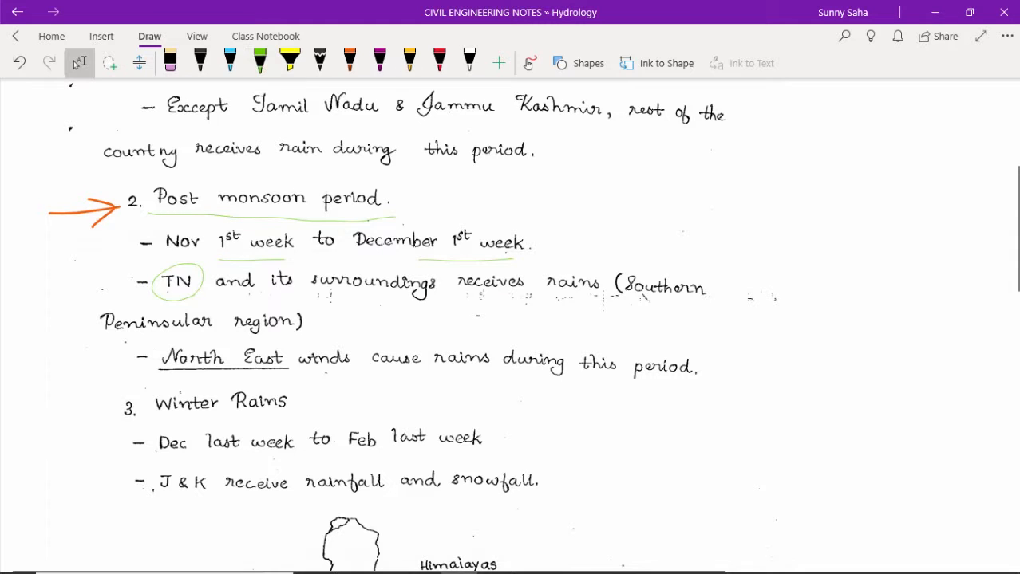
{"action": "mouse_move", "coordinate": [754, 307]}
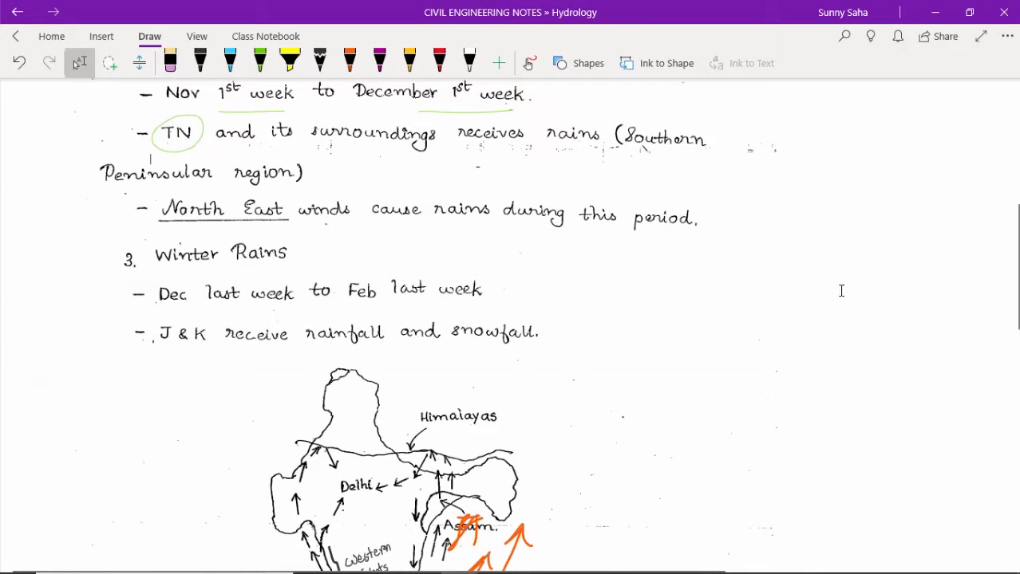
Add orange wind arrows to the map and a green-circled '1 Nov – 1 Dec' note beside it.
{"action": "scroll", "scroll_direction": "down", "scroll_amount": 3}
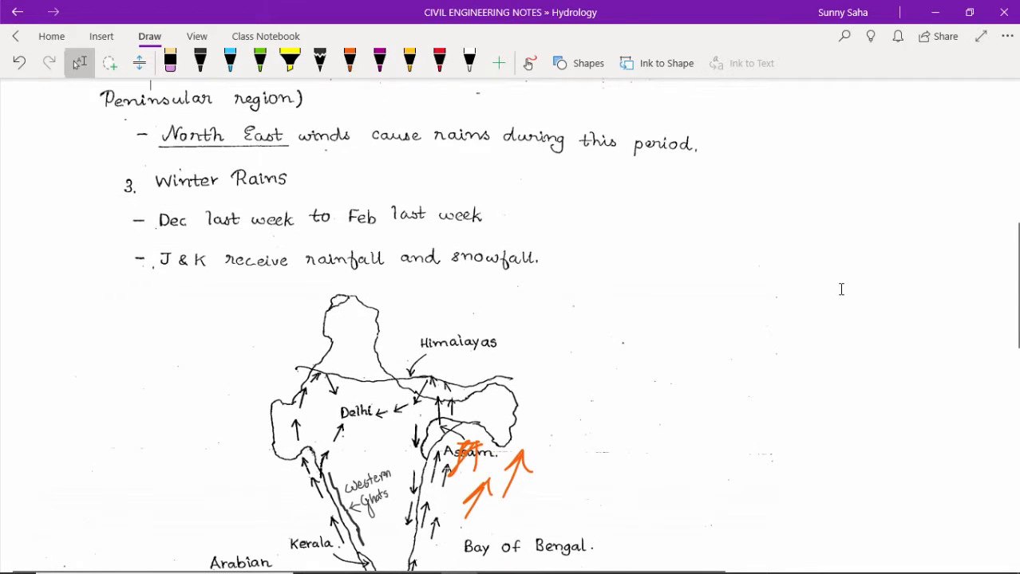
{"action": "scroll", "scroll_direction": "down", "scroll_amount": 3}
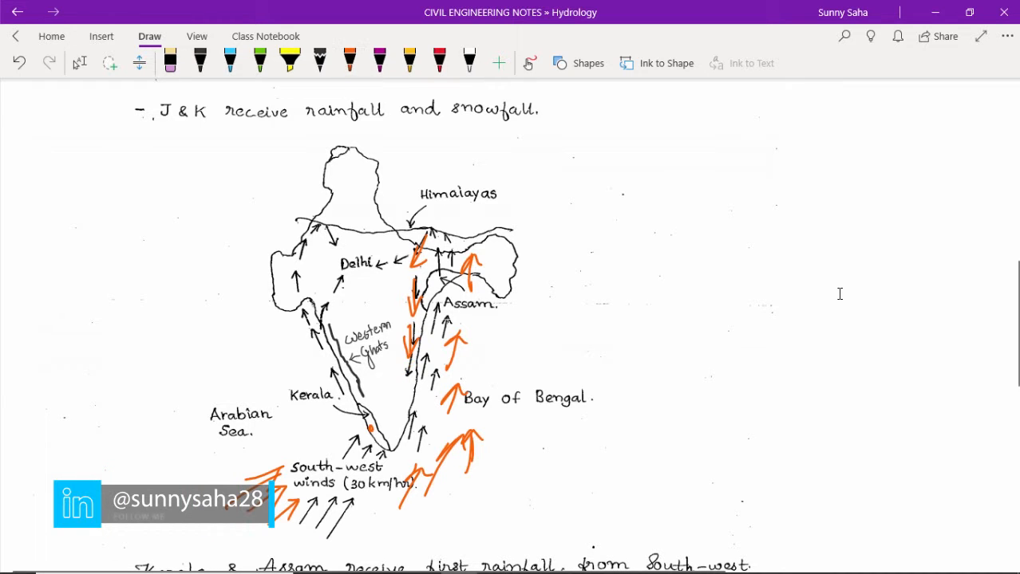
{"action": "left_click", "coordinate": [349, 63]}
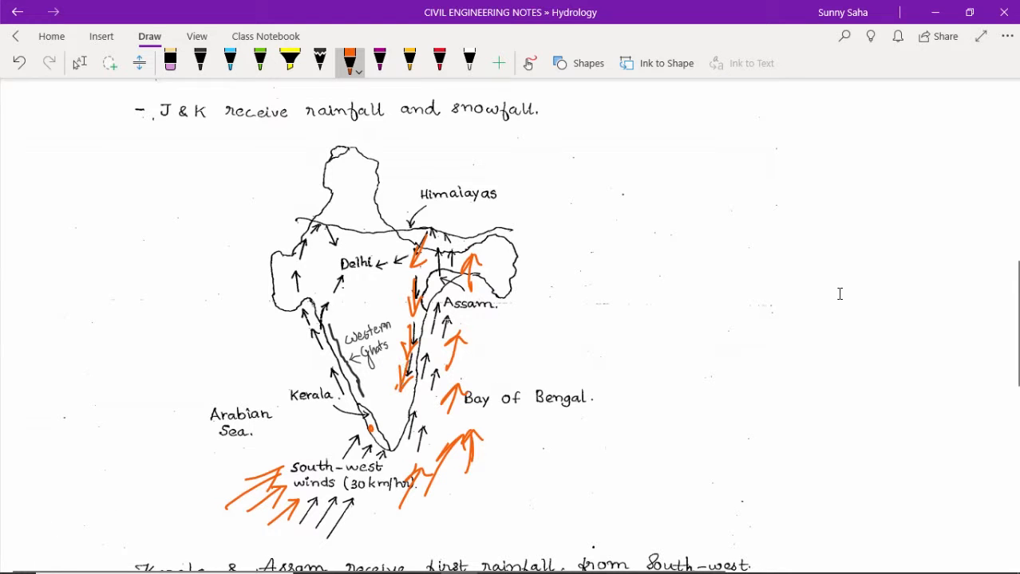
{"action": "left_click_drag", "start_coordinate": [575, 275], "coordinate": [572, 310]}
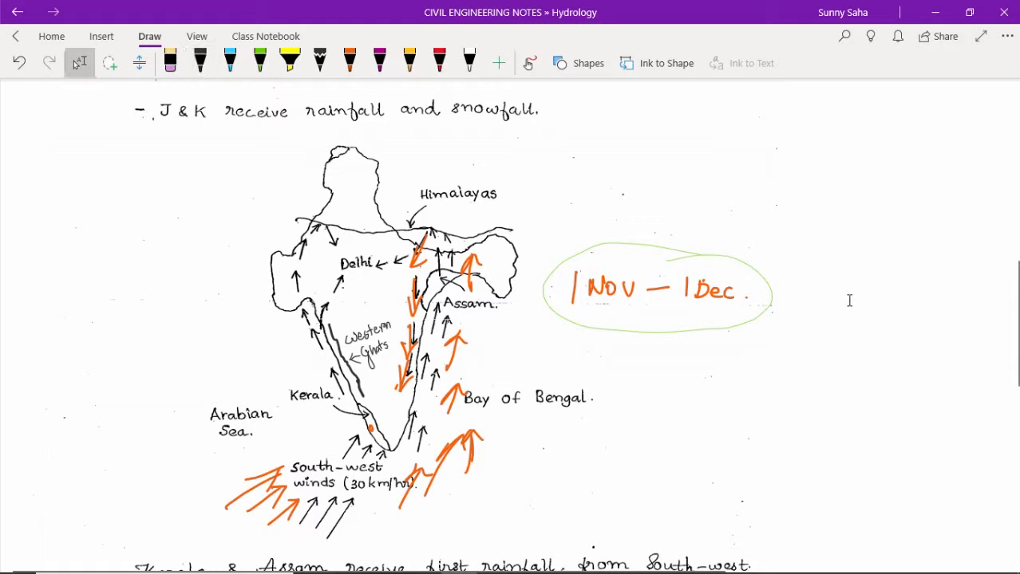
Sketch light green arrows from the Arabian Sea up the map's west coast.
{"action": "scroll", "scroll_direction": "down", "scroll_amount": 3}
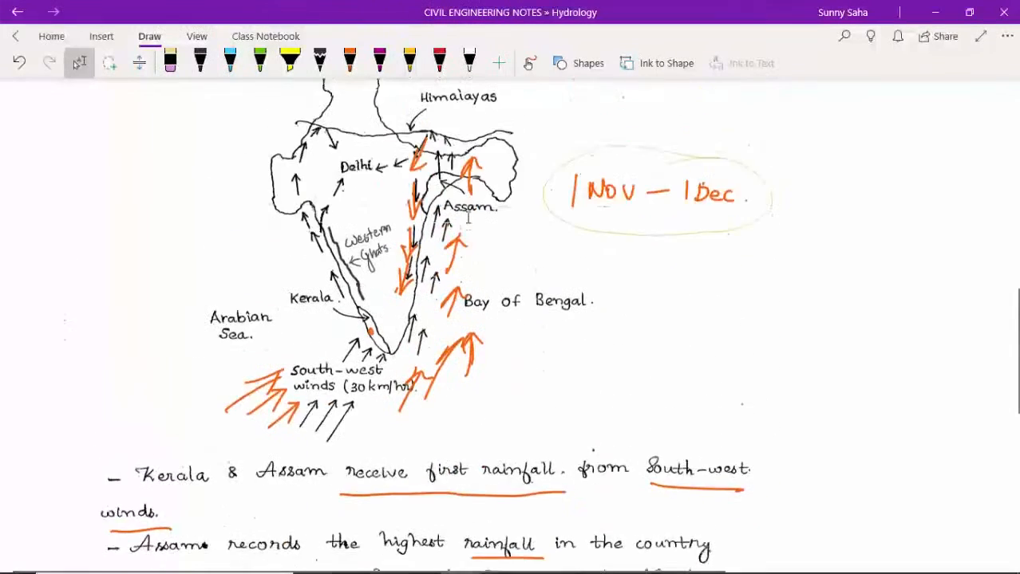
{"action": "scroll", "scroll_direction": "down", "scroll_amount": 3}
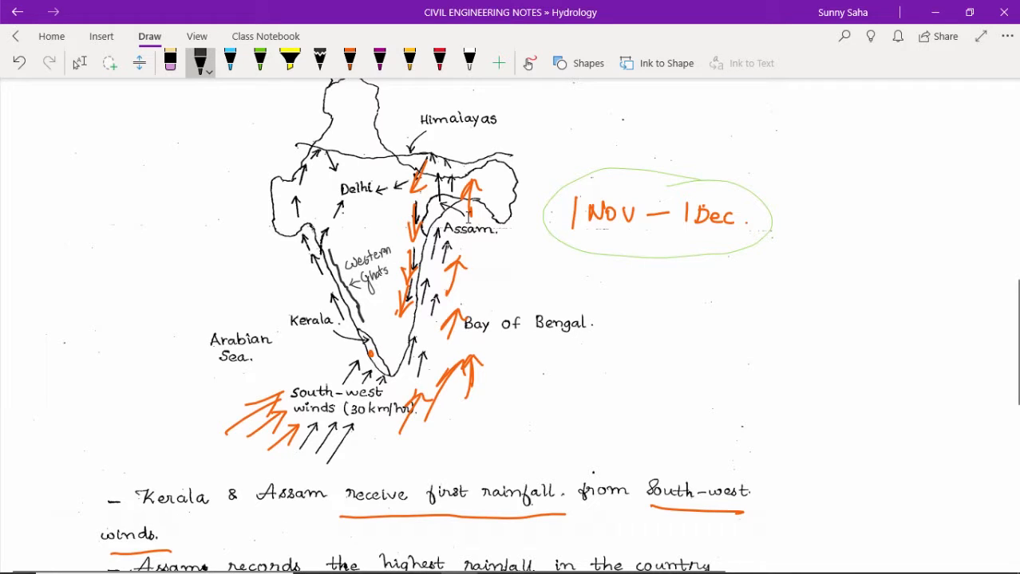
{"action": "left_click", "coordinate": [230, 59]}
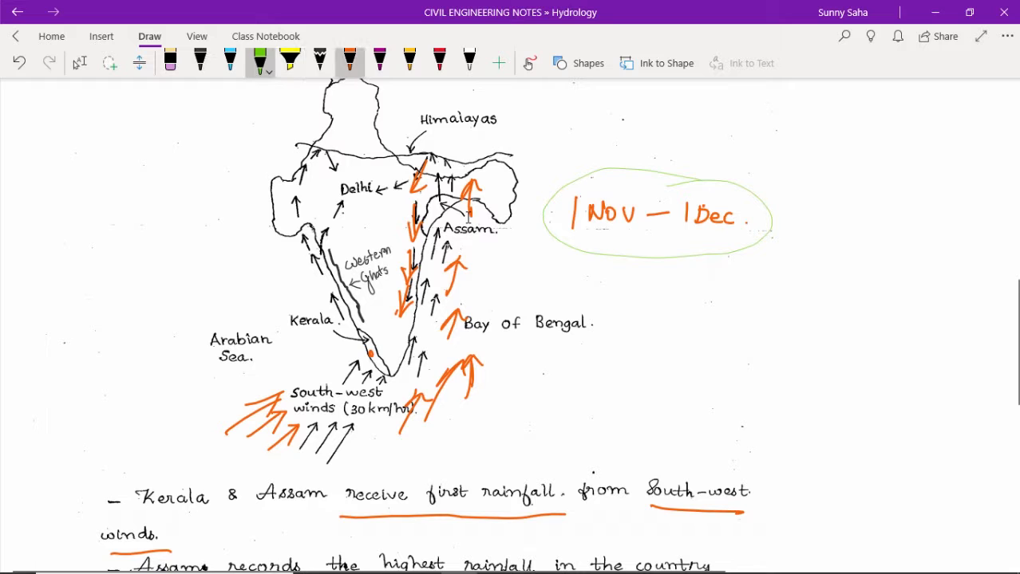
{"action": "left_click", "coordinate": [350, 59]}
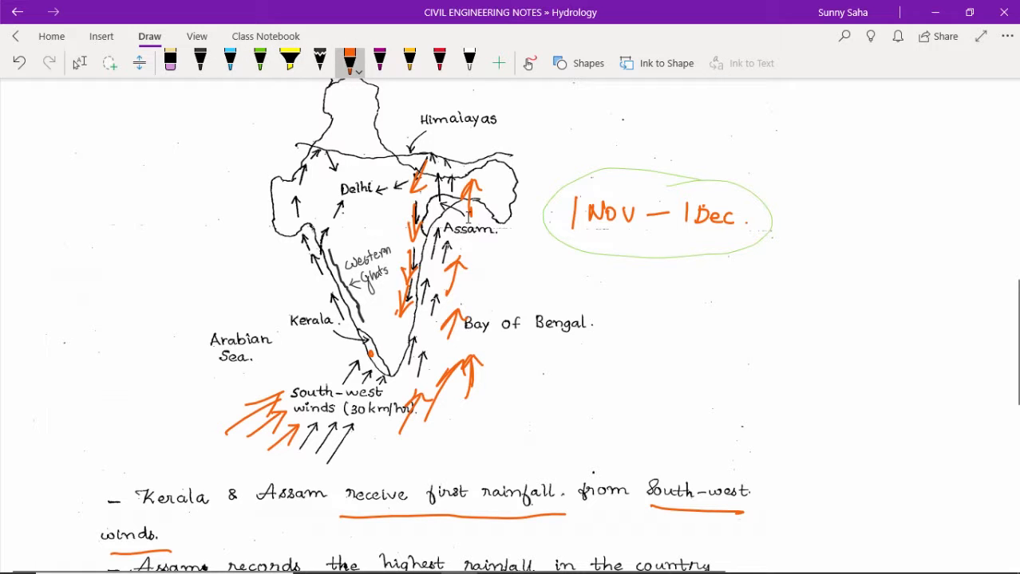
{"action": "left_click", "coordinate": [230, 57]}
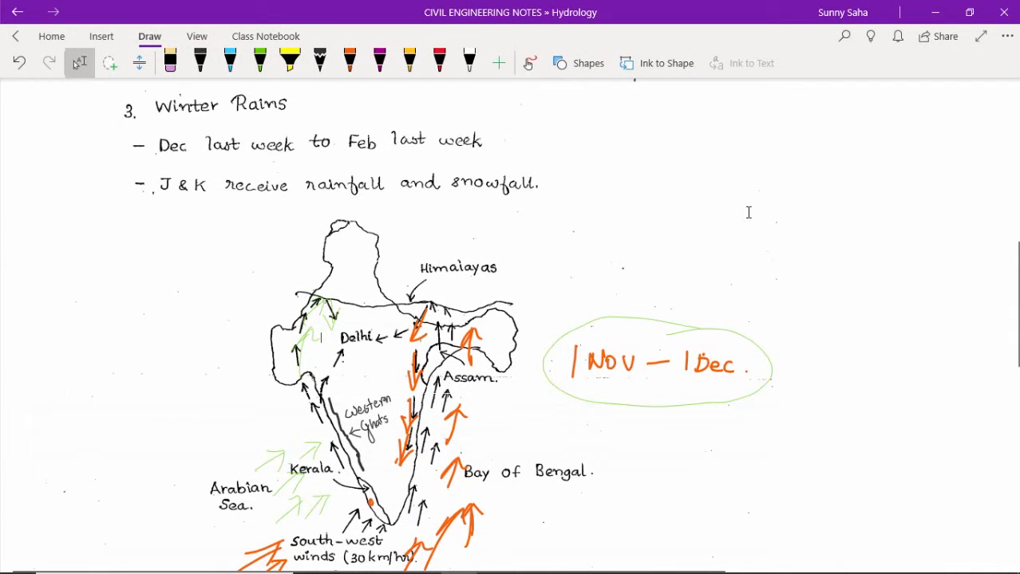
Circle J&K in green and underline 'Dec last week' and 'Feb last week' in light blue.
{"action": "left_click", "coordinate": [260, 63]}
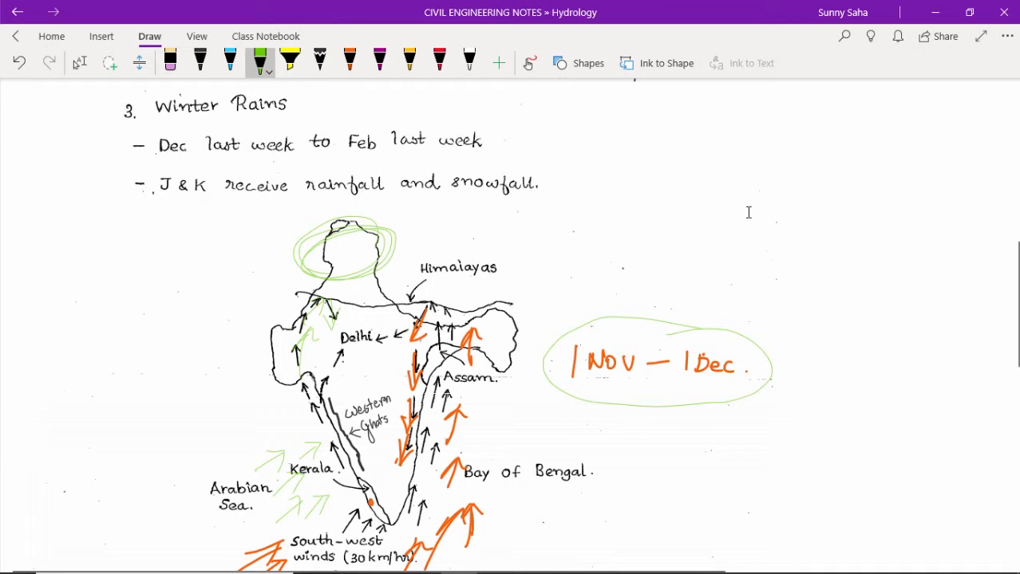
{"action": "left_click", "coordinate": [230, 61]}
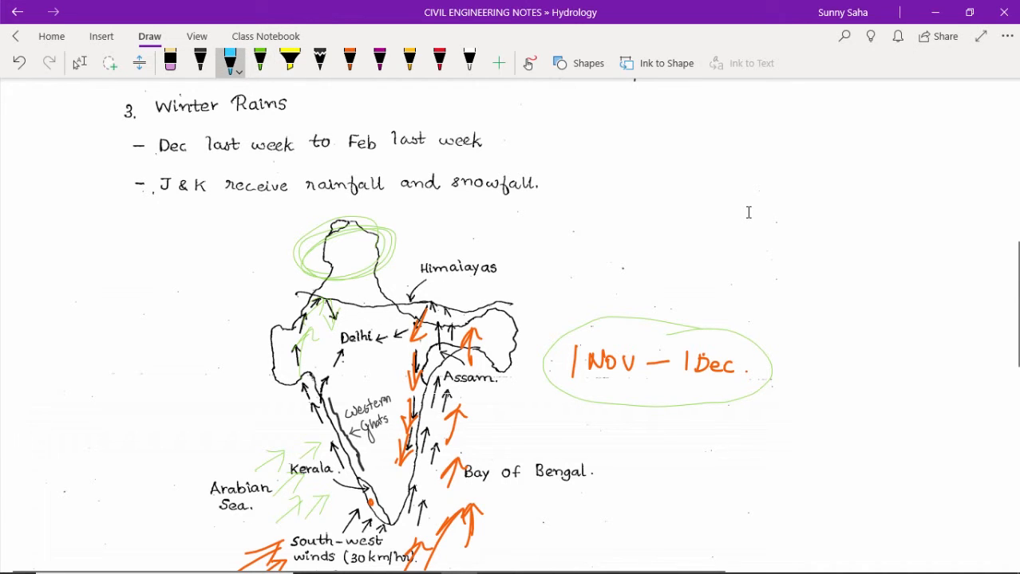
{"action": "left_click", "coordinate": [264, 35]}
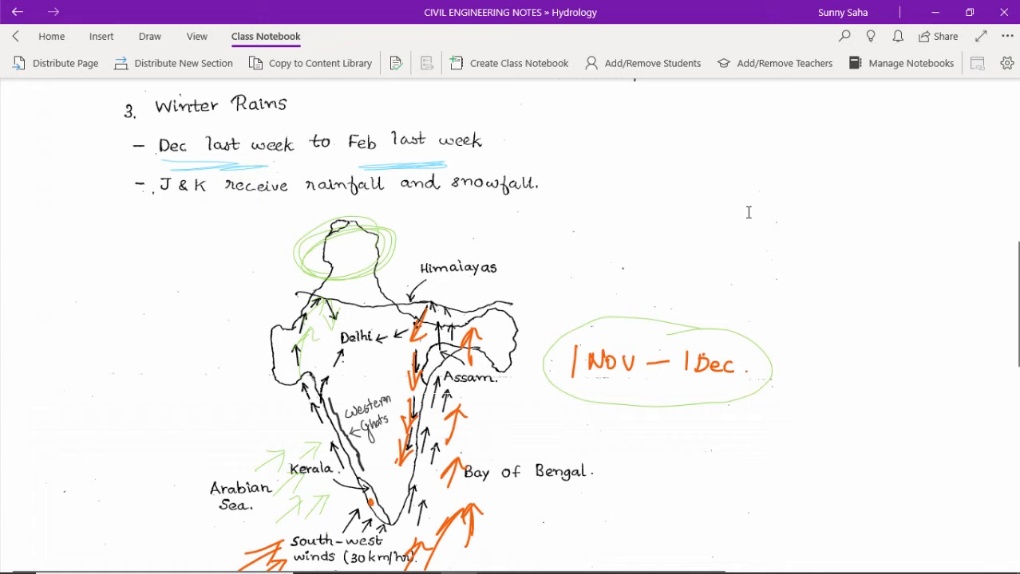
{"action": "scroll", "scroll_direction": "down", "scroll_amount": 3}
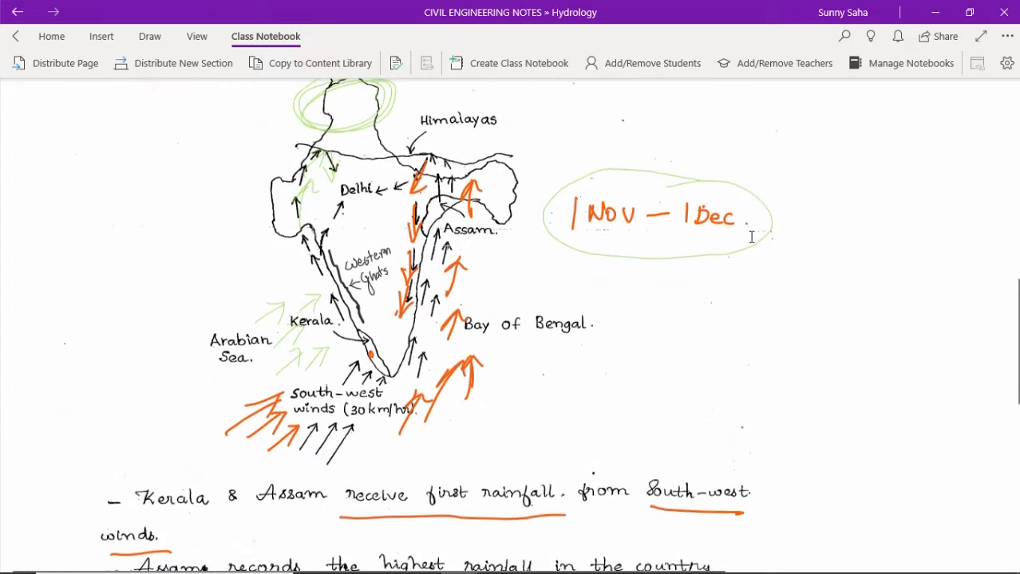
{"action": "scroll", "scroll_direction": "down", "scroll_amount": 3}
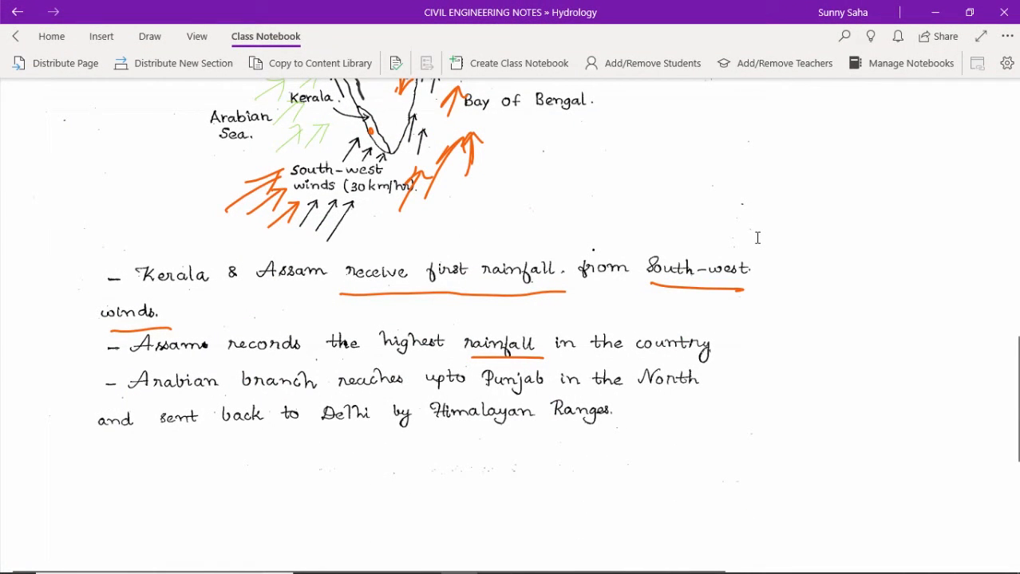
{"action": "scroll", "scroll_direction": "up", "scroll_amount": 3}
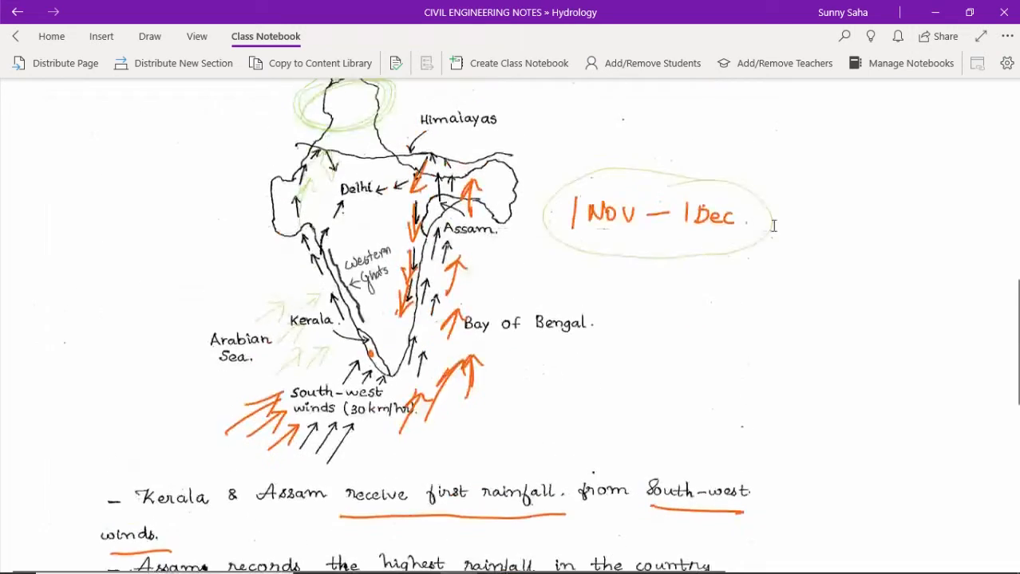
{"action": "scroll", "scroll_direction": "down", "scroll_amount": 3}
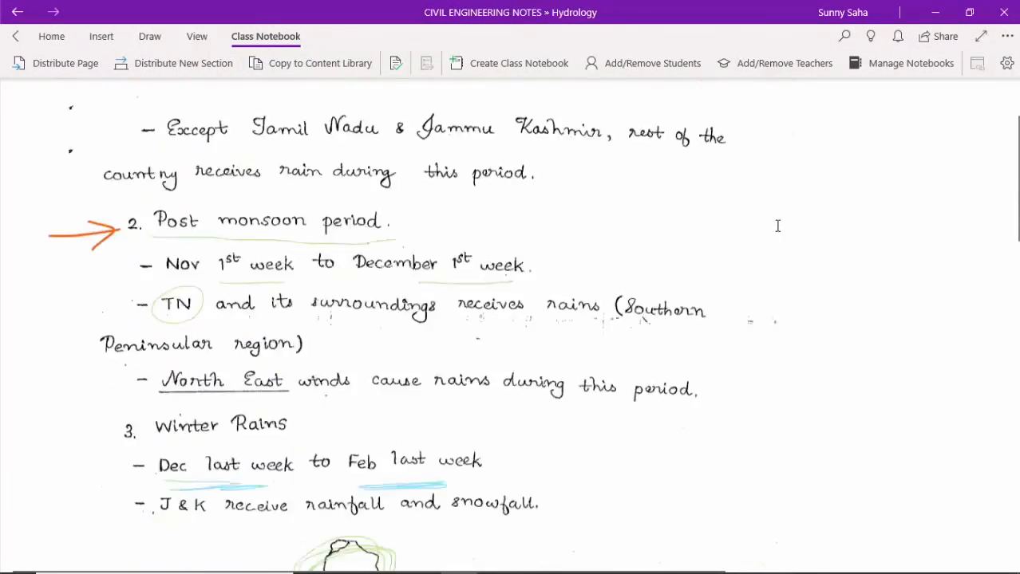
{"action": "scroll", "scroll_direction": "down", "scroll_amount": 3}
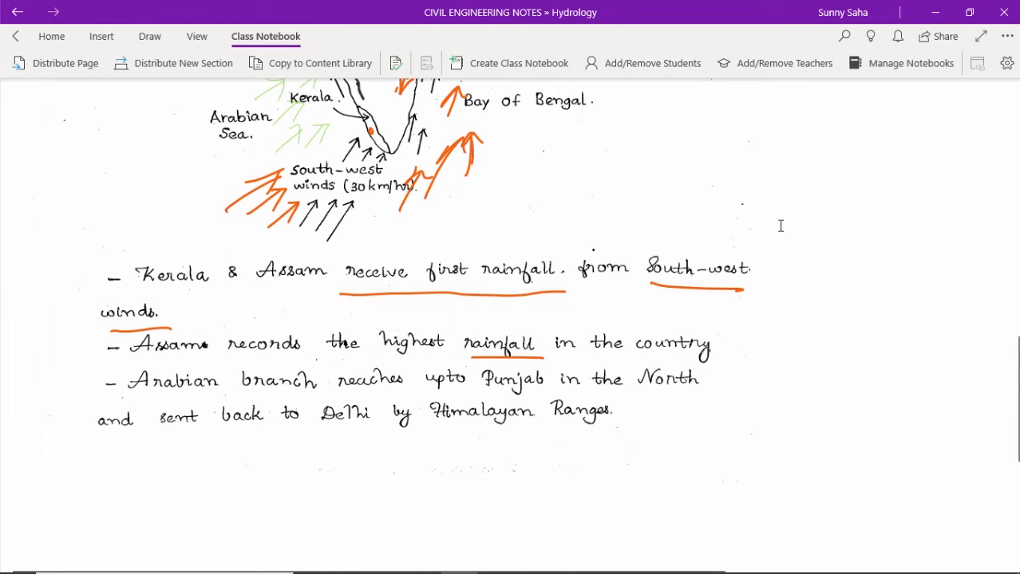
{"action": "scroll", "scroll_direction": "up", "scroll_amount": 3}
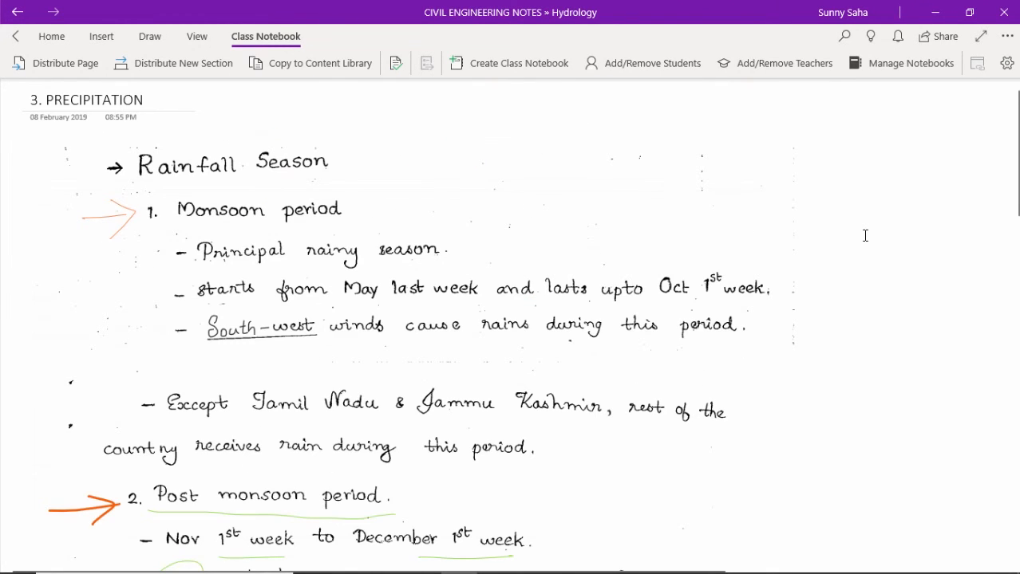